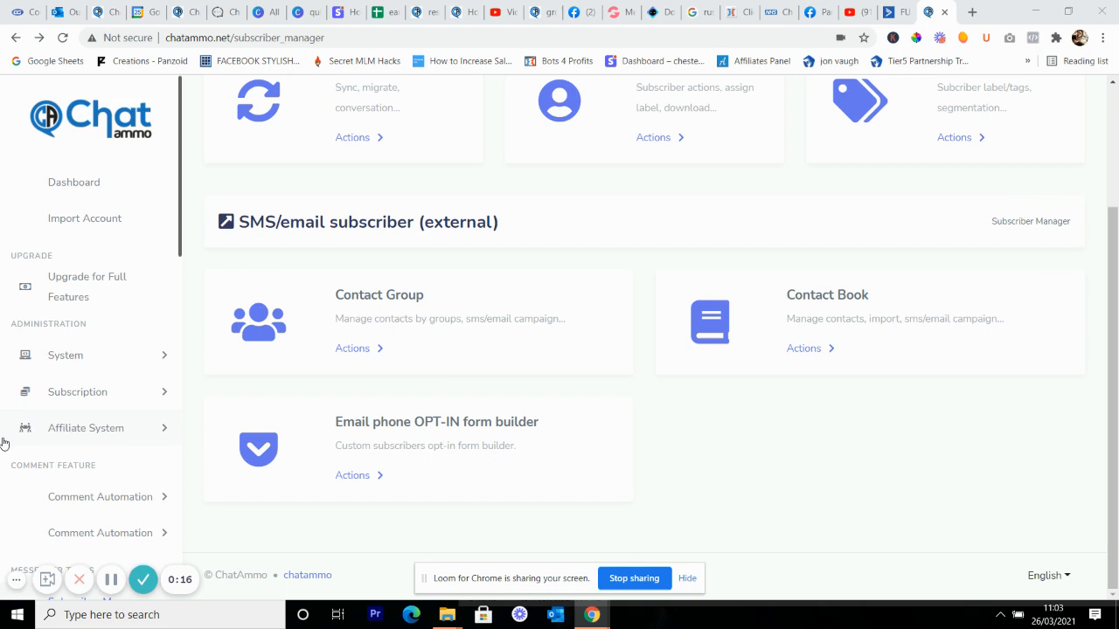
Step: Go from the Subscriber Manager to the Messenger Bot tools page via the sidebar
scroll("down", 3)
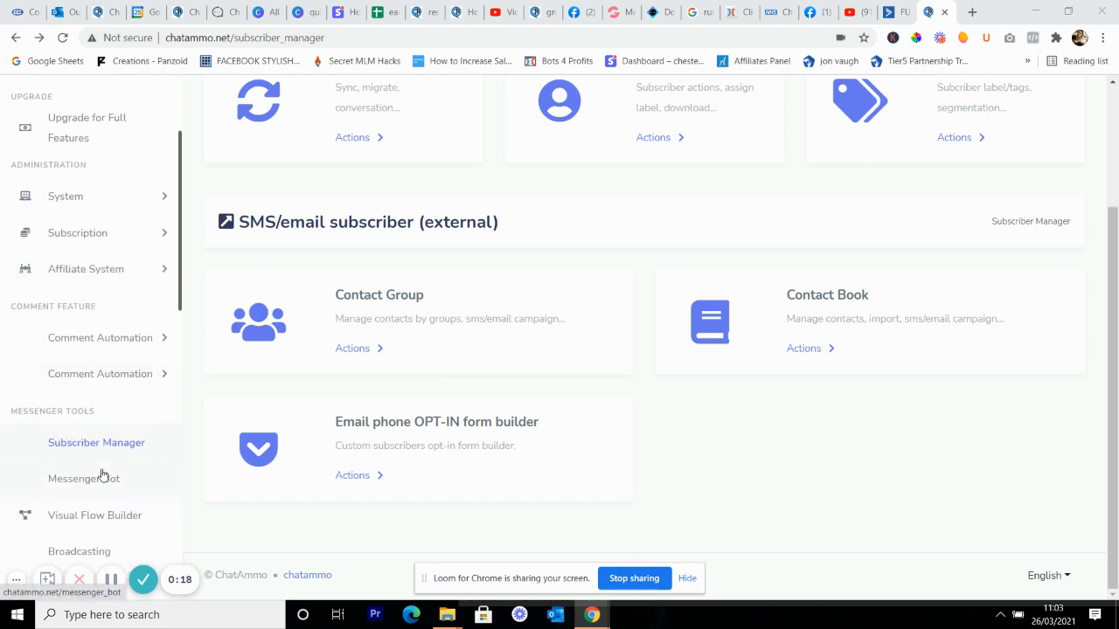
mouse_move(102, 486)
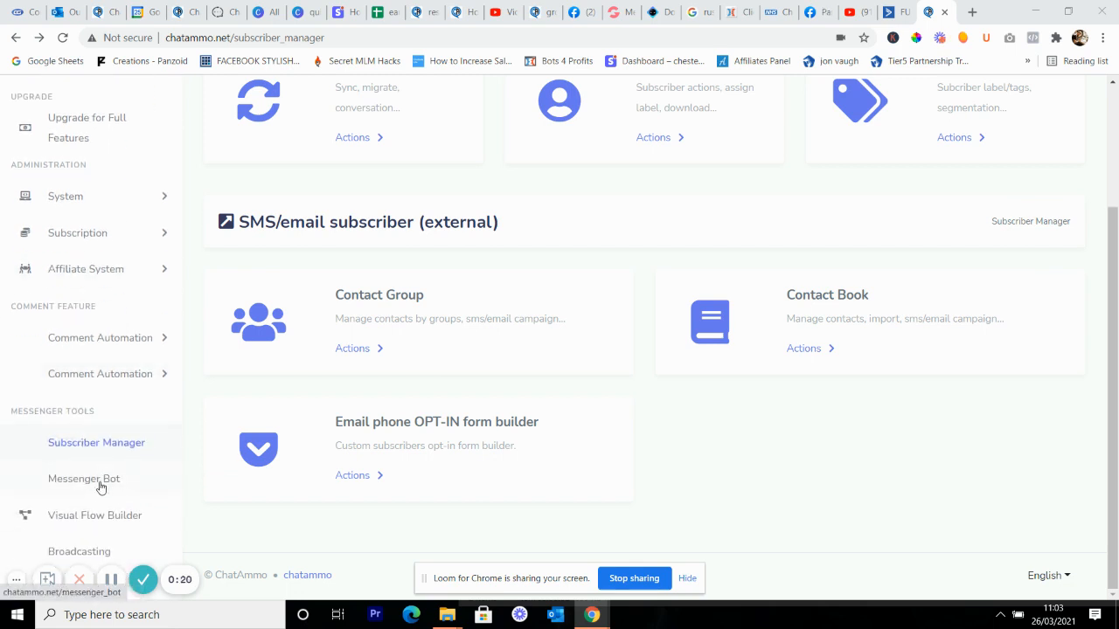
left_click(84, 479)
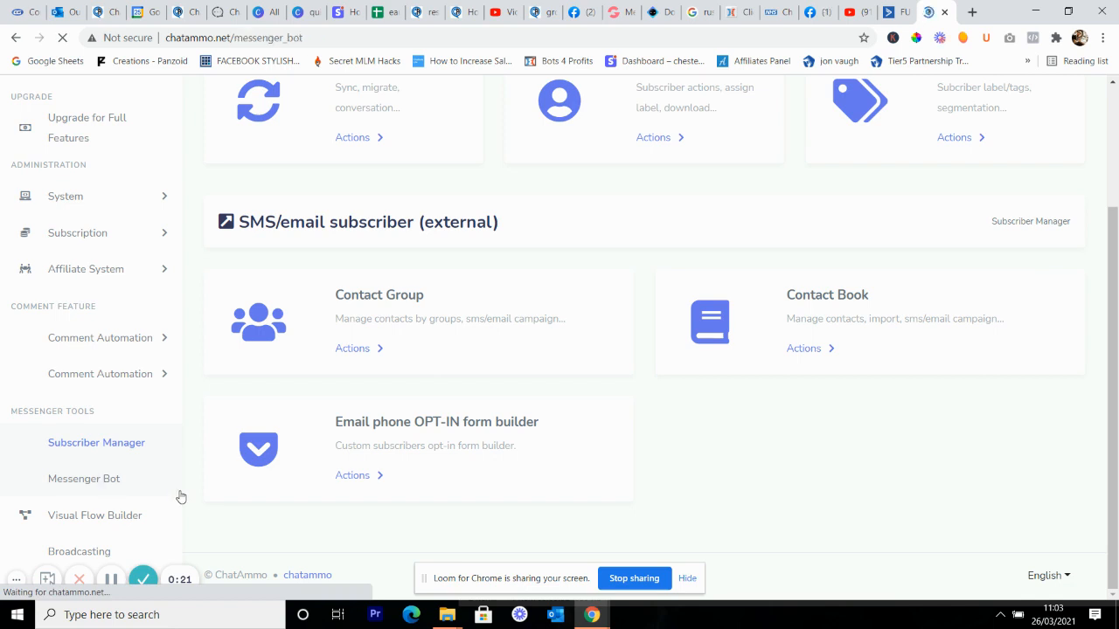
mouse_move(98, 479)
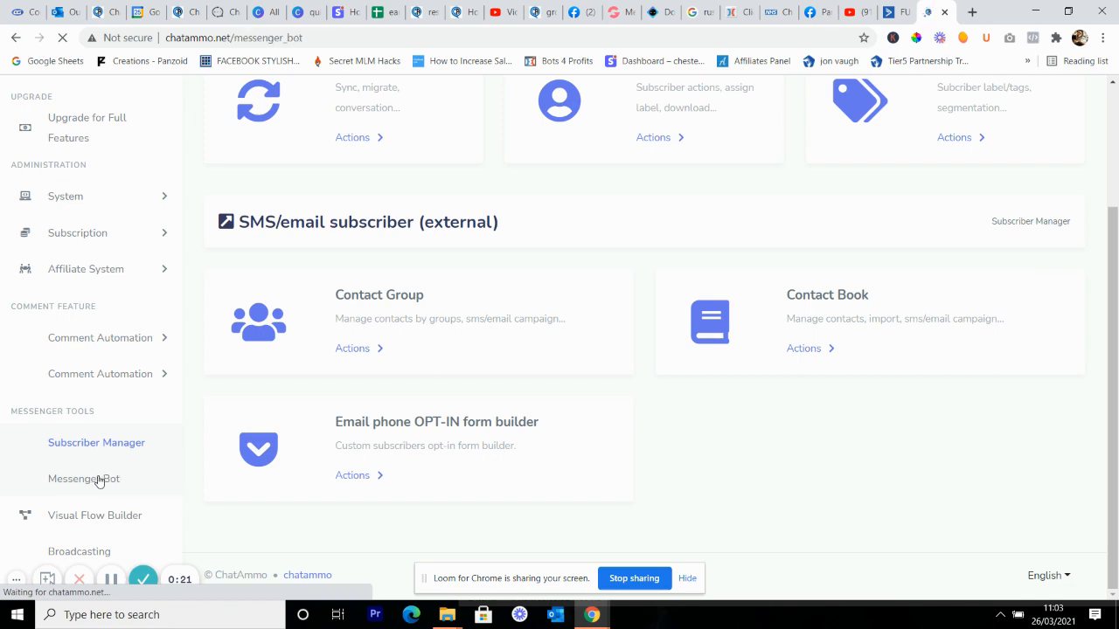
Step: Load the Messenger Bot page and bring the Email auto responder card into view
left_click(84, 479)
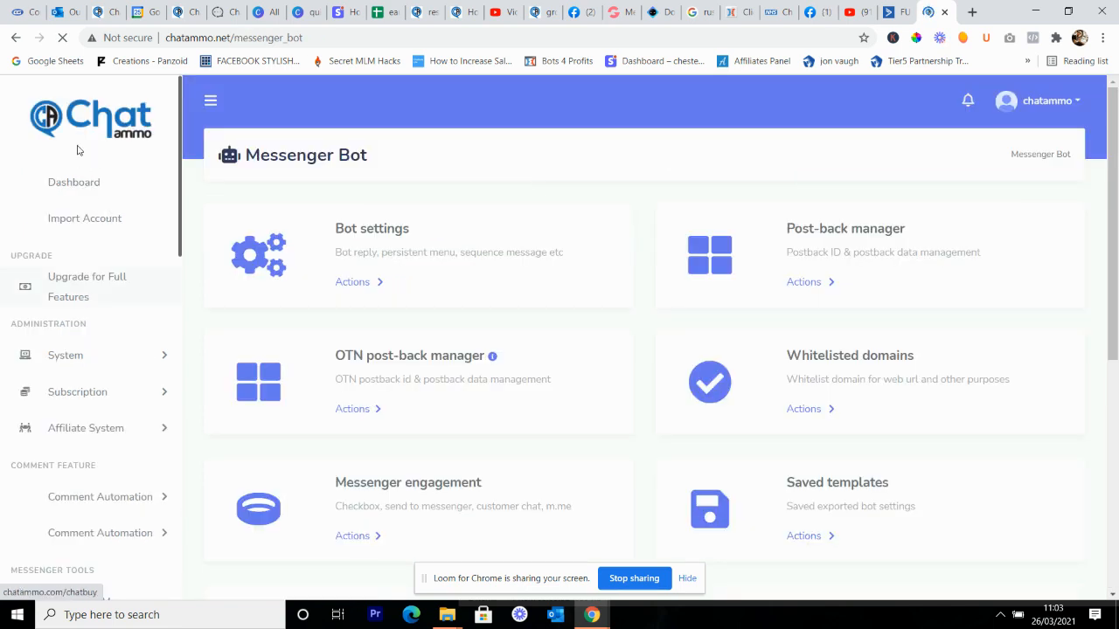
mouse_move(175, 179)
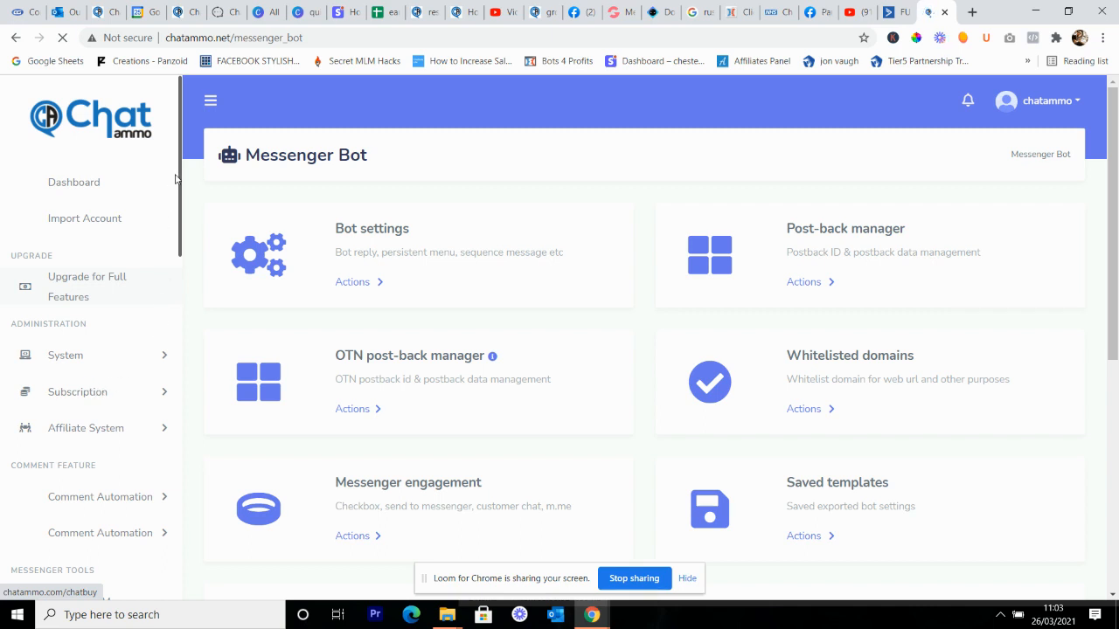
scroll("down", 3)
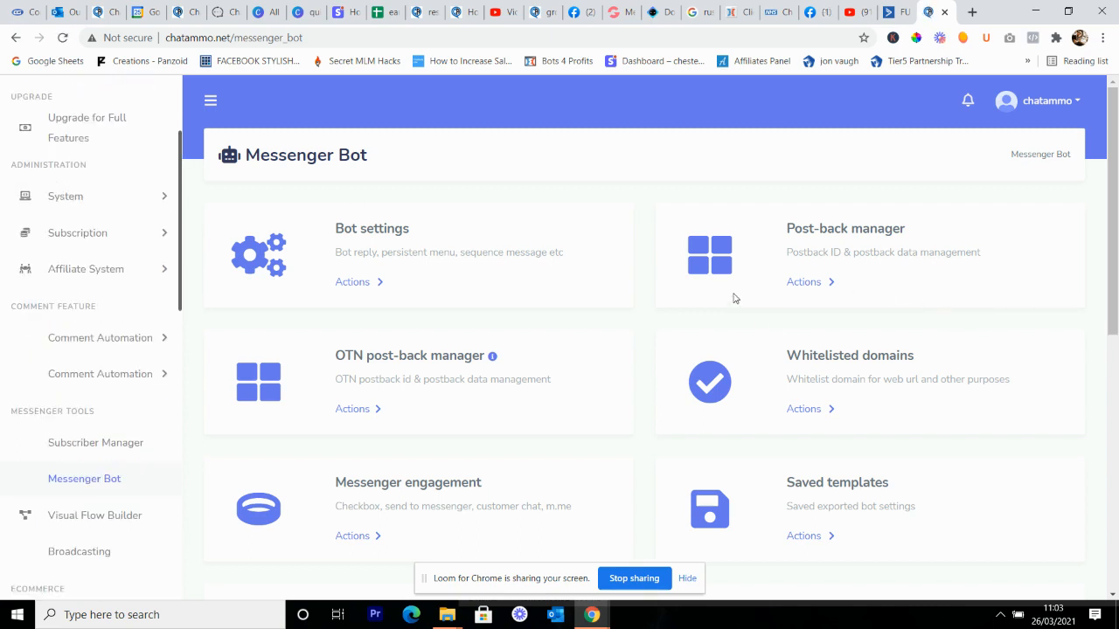
scroll("down", 3)
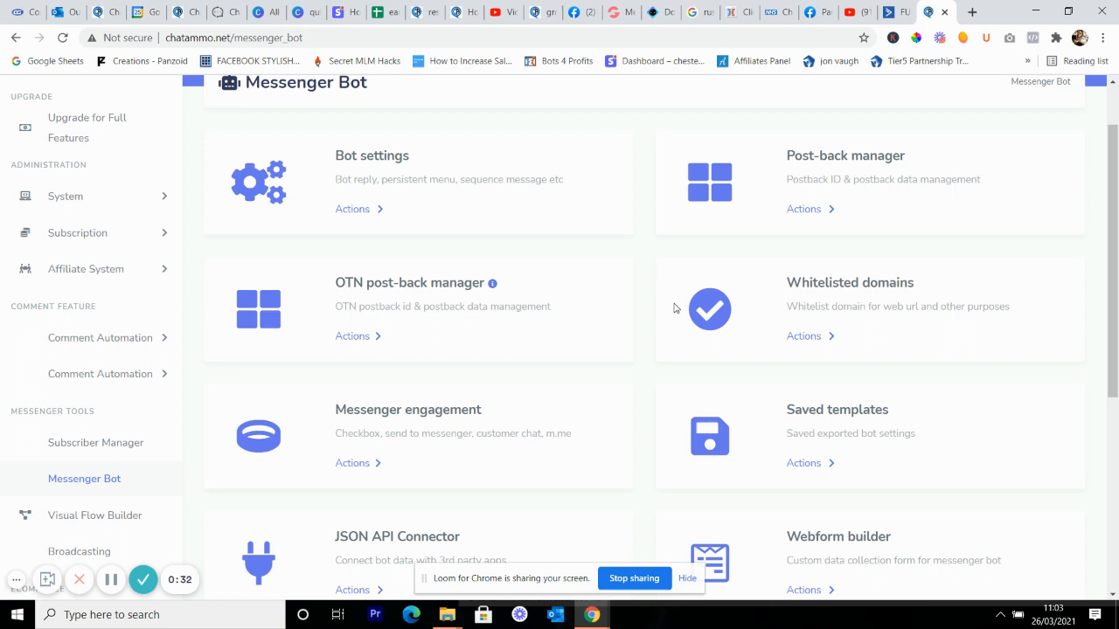
scroll("down", 3)
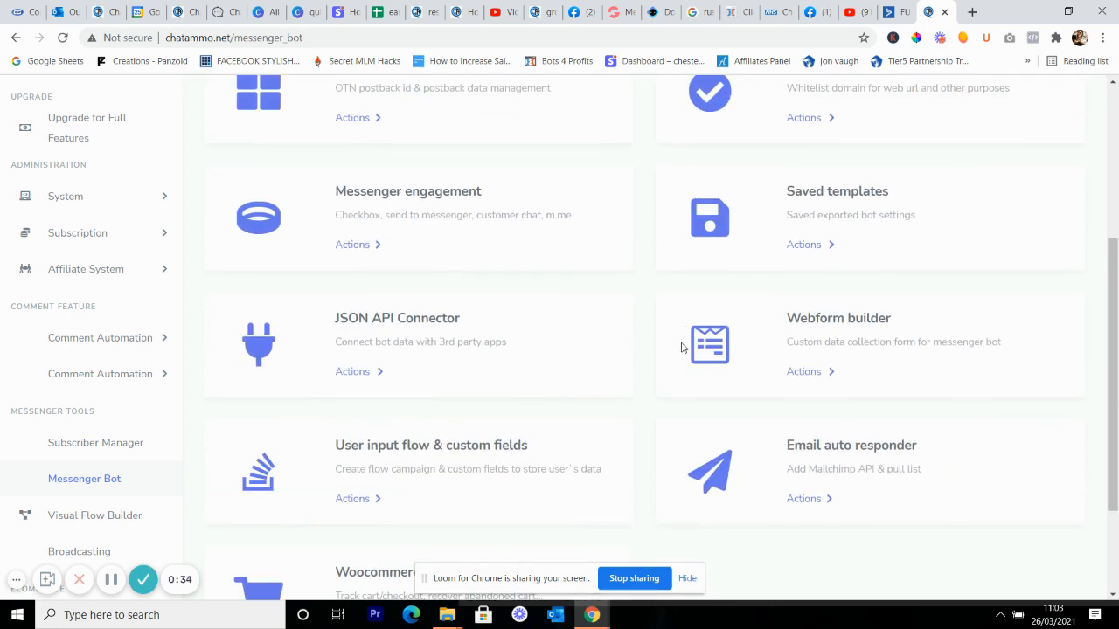
mouse_move(958, 538)
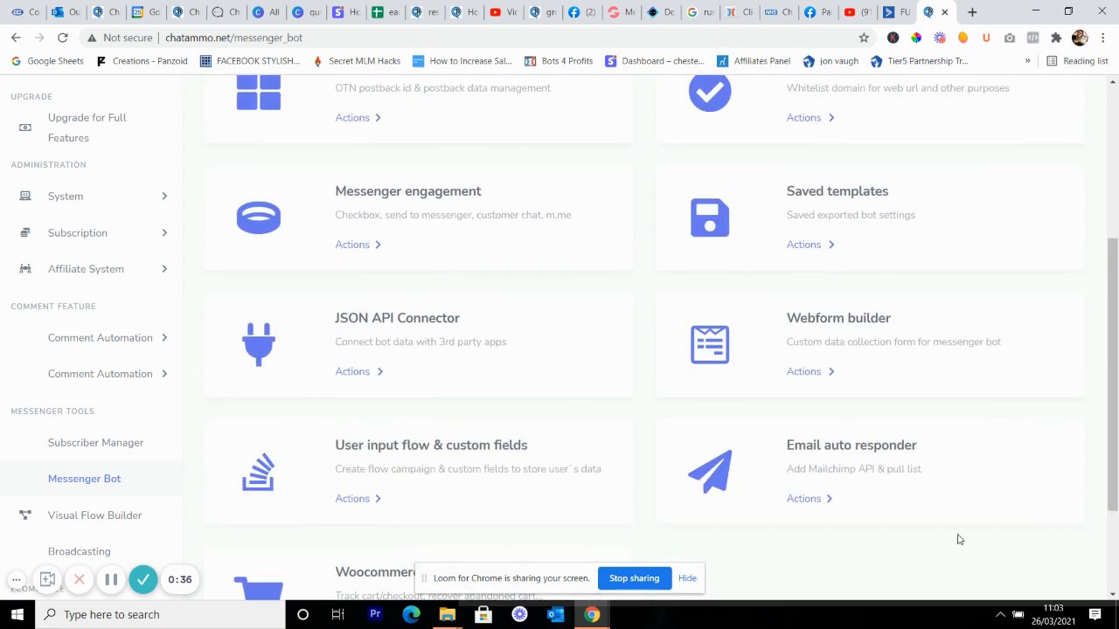
Step: Choose Acelle integration from the Email auto responder's Actions list
left_click(804, 498)
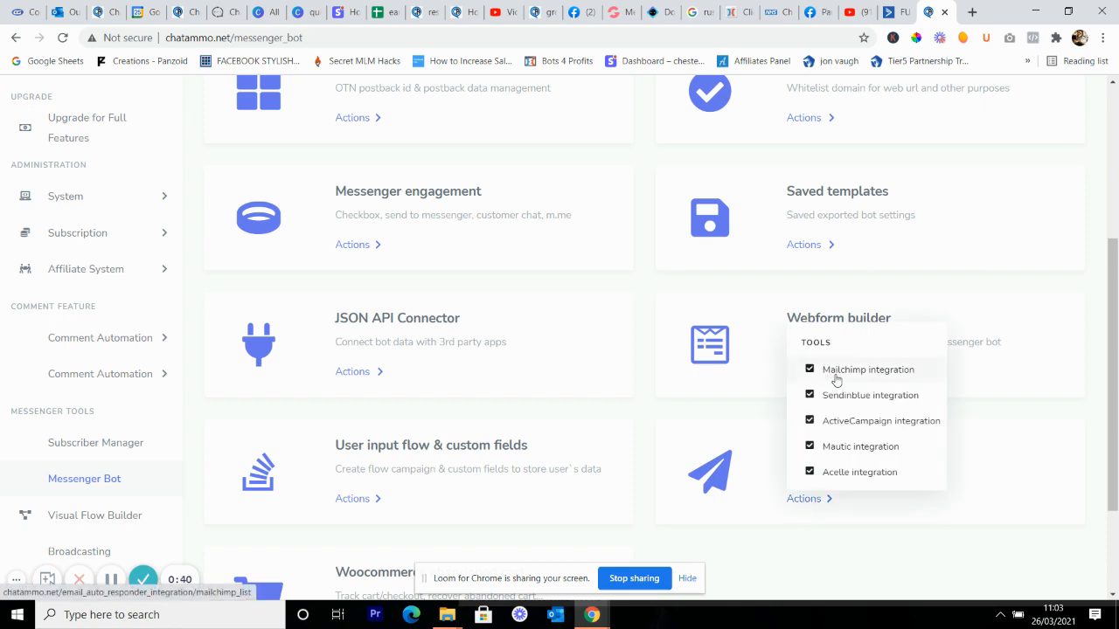
mouse_move(903, 385)
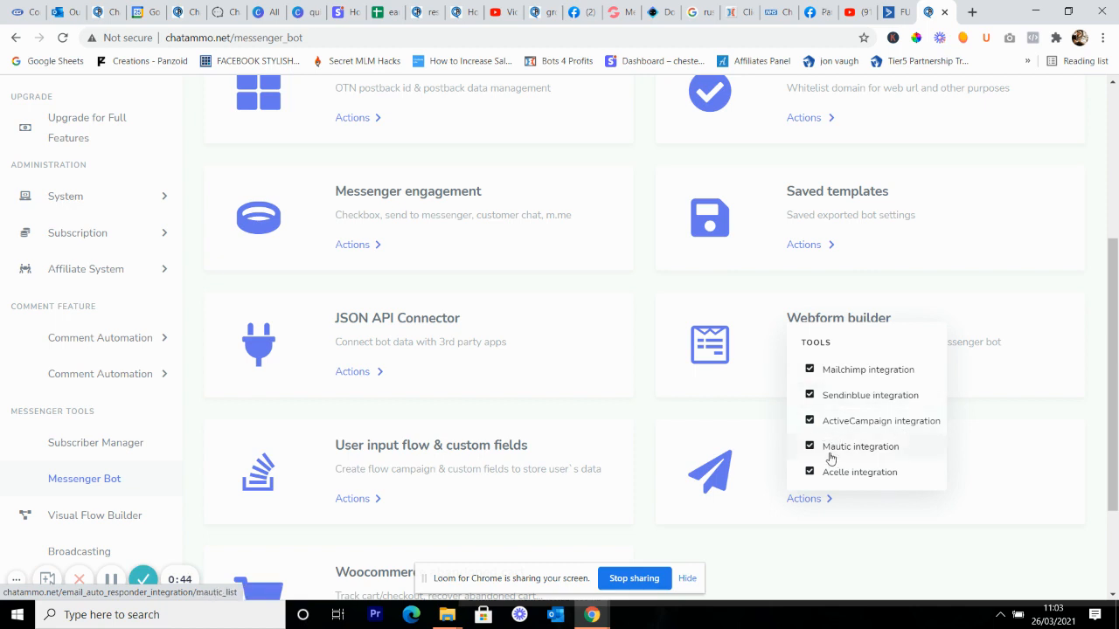
mouse_move(878, 481)
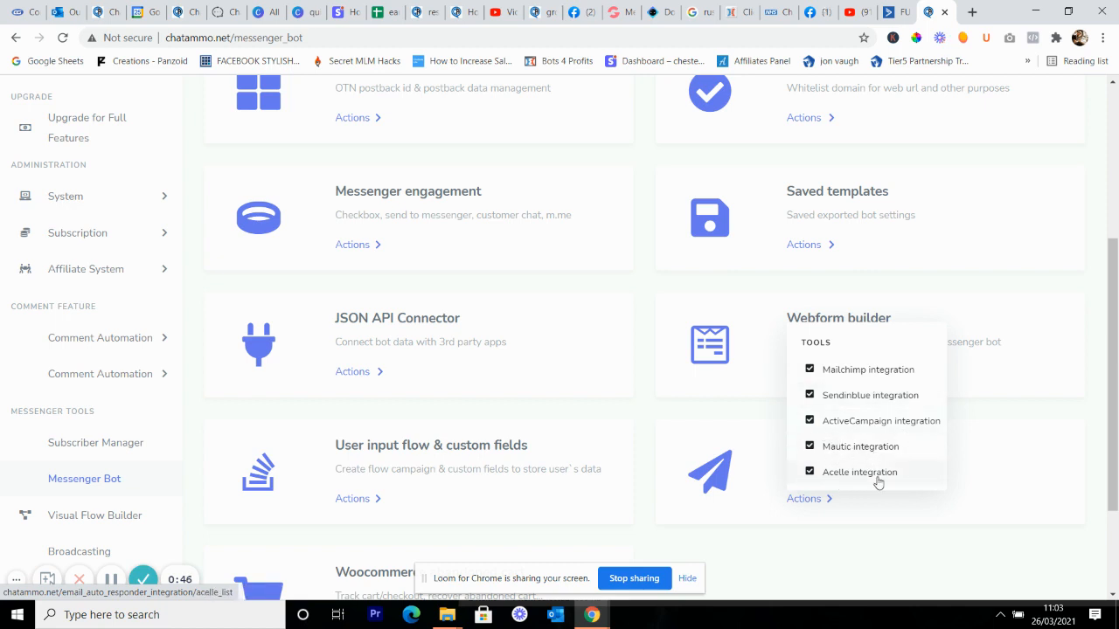
left_click(858, 472)
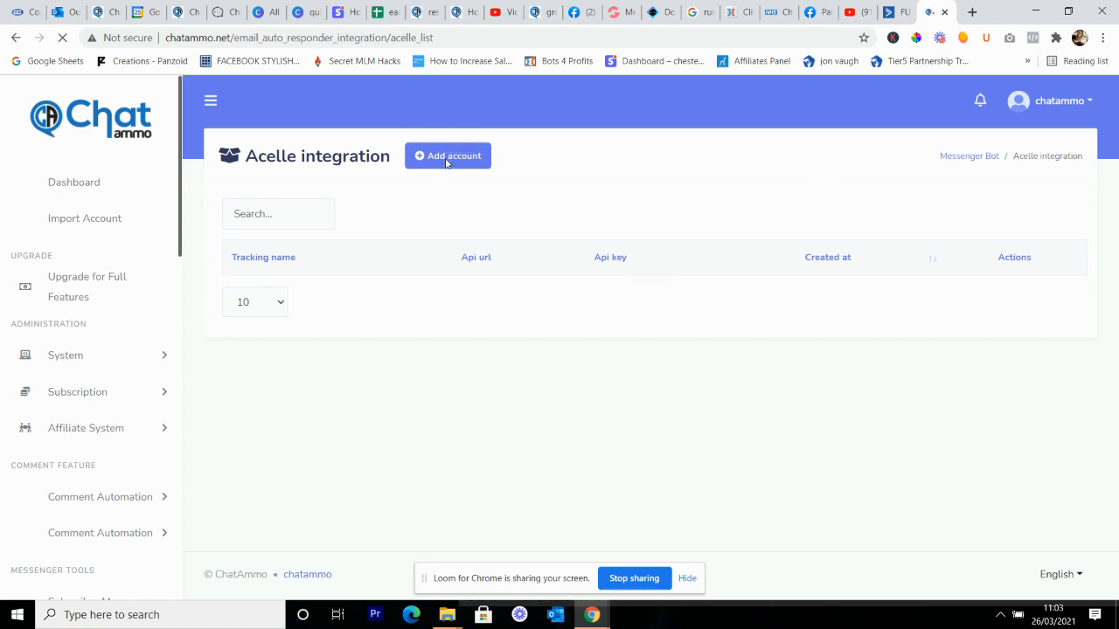
Step: Start adding an Acelle account (tracking name, API URL, API key), then show ActiveCampaign settings
left_click(448, 156)
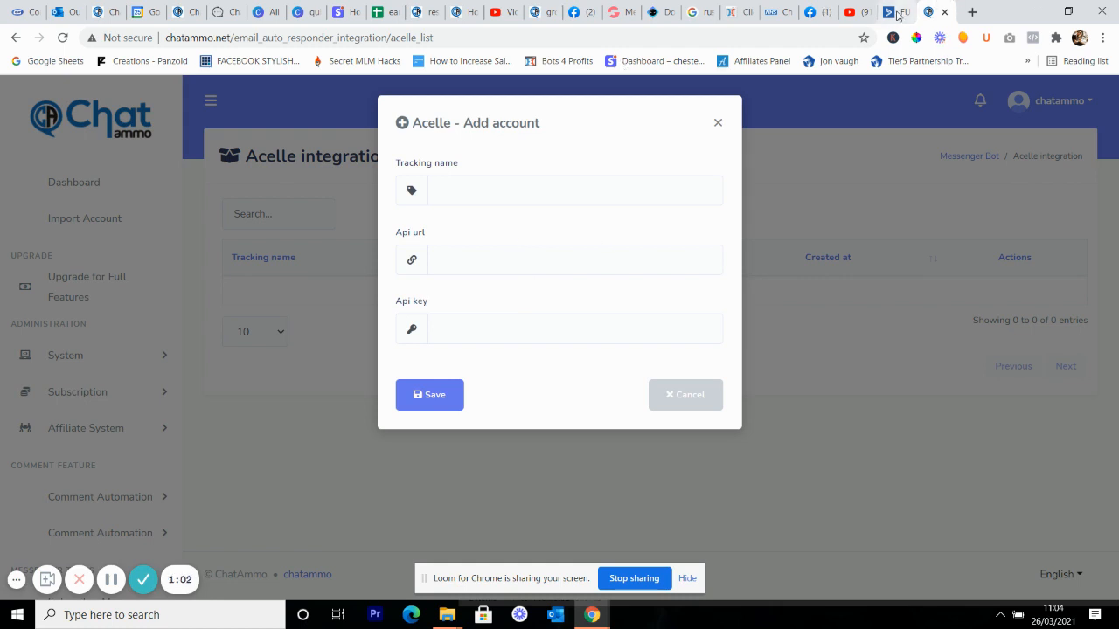
left_click(900, 12)
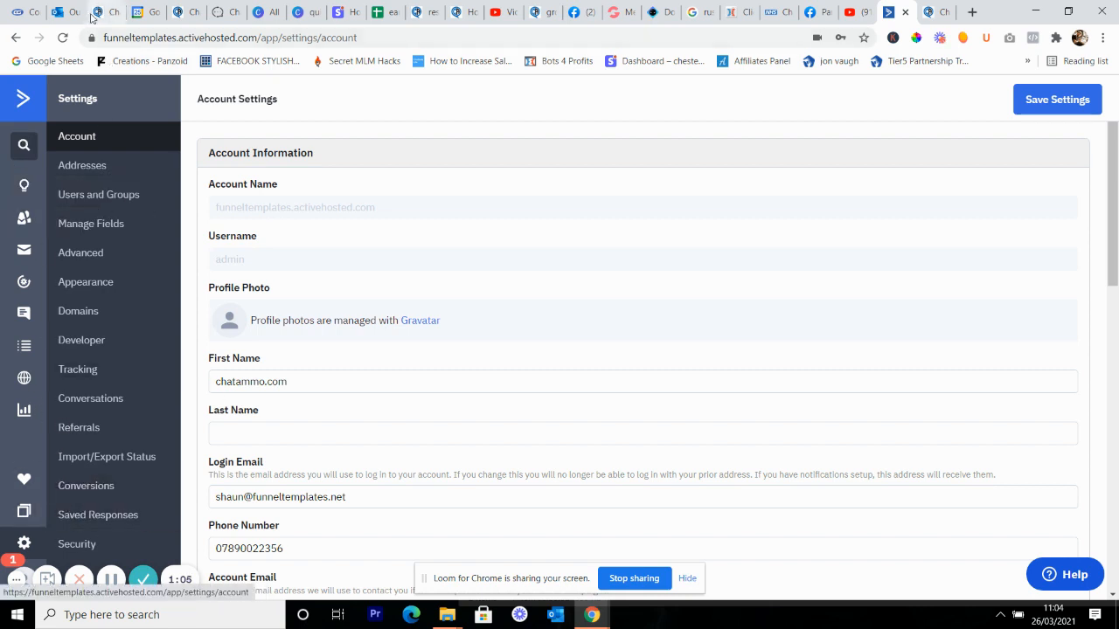
mouse_move(72, 350)
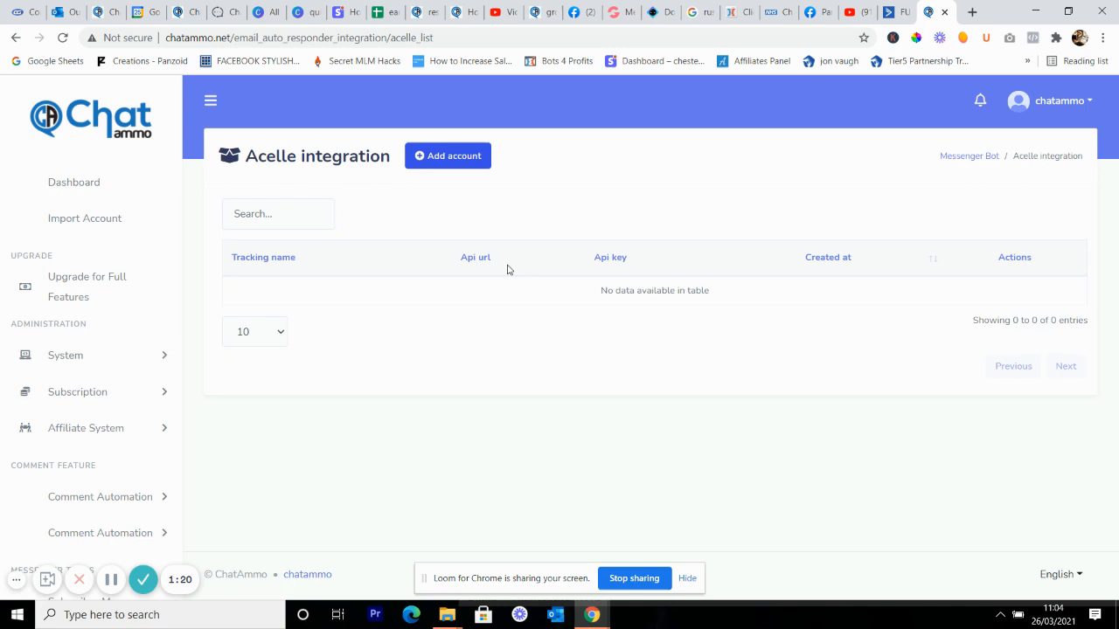
mouse_move(418, 263)
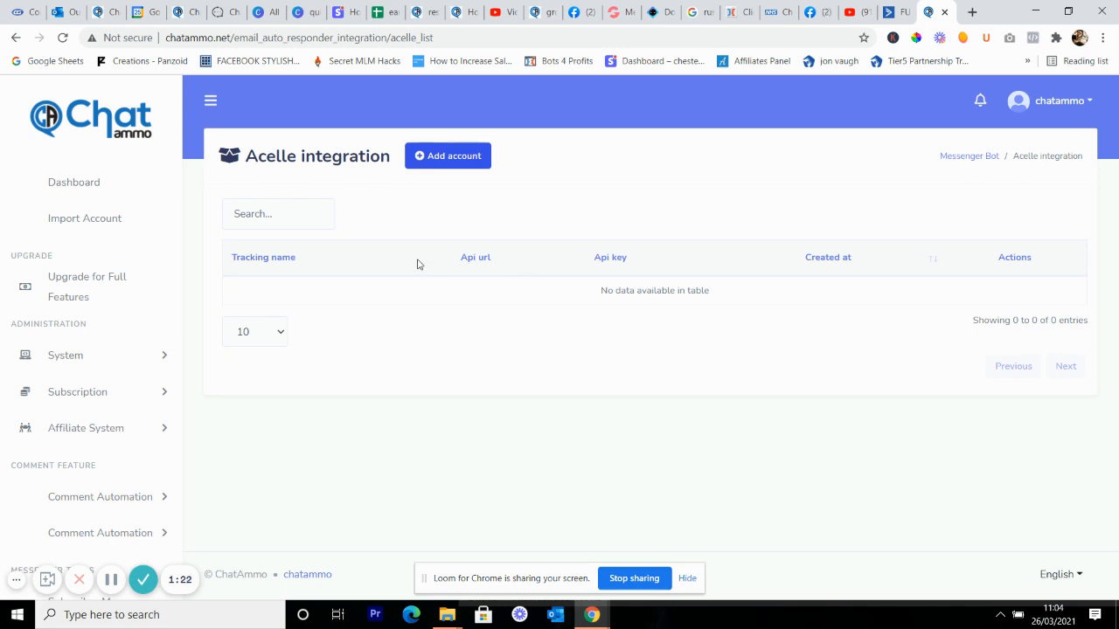
mouse_move(470, 262)
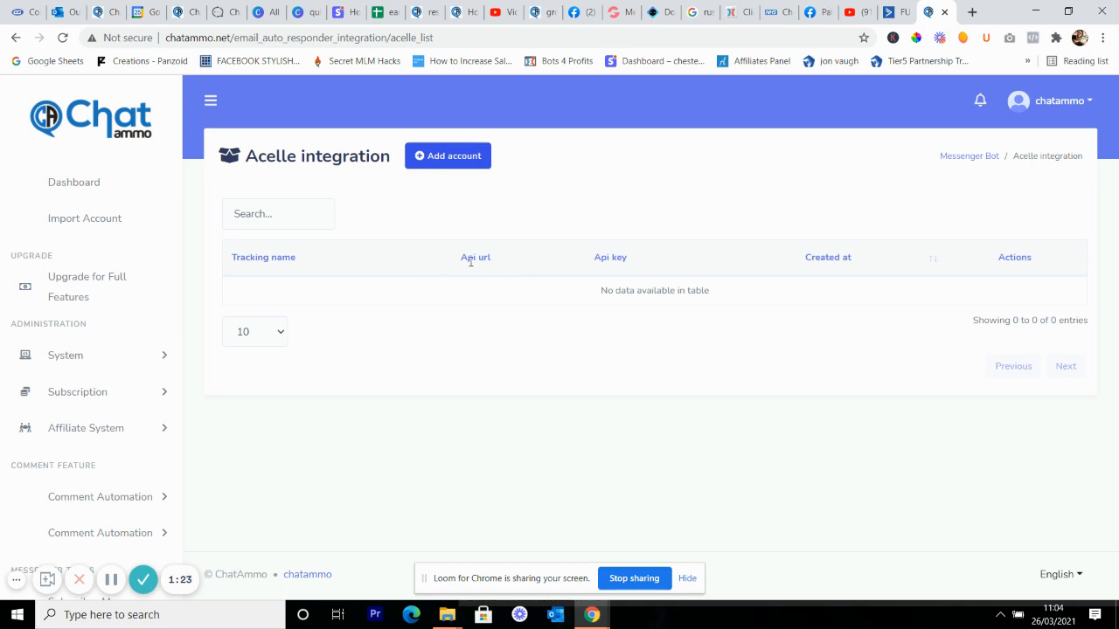